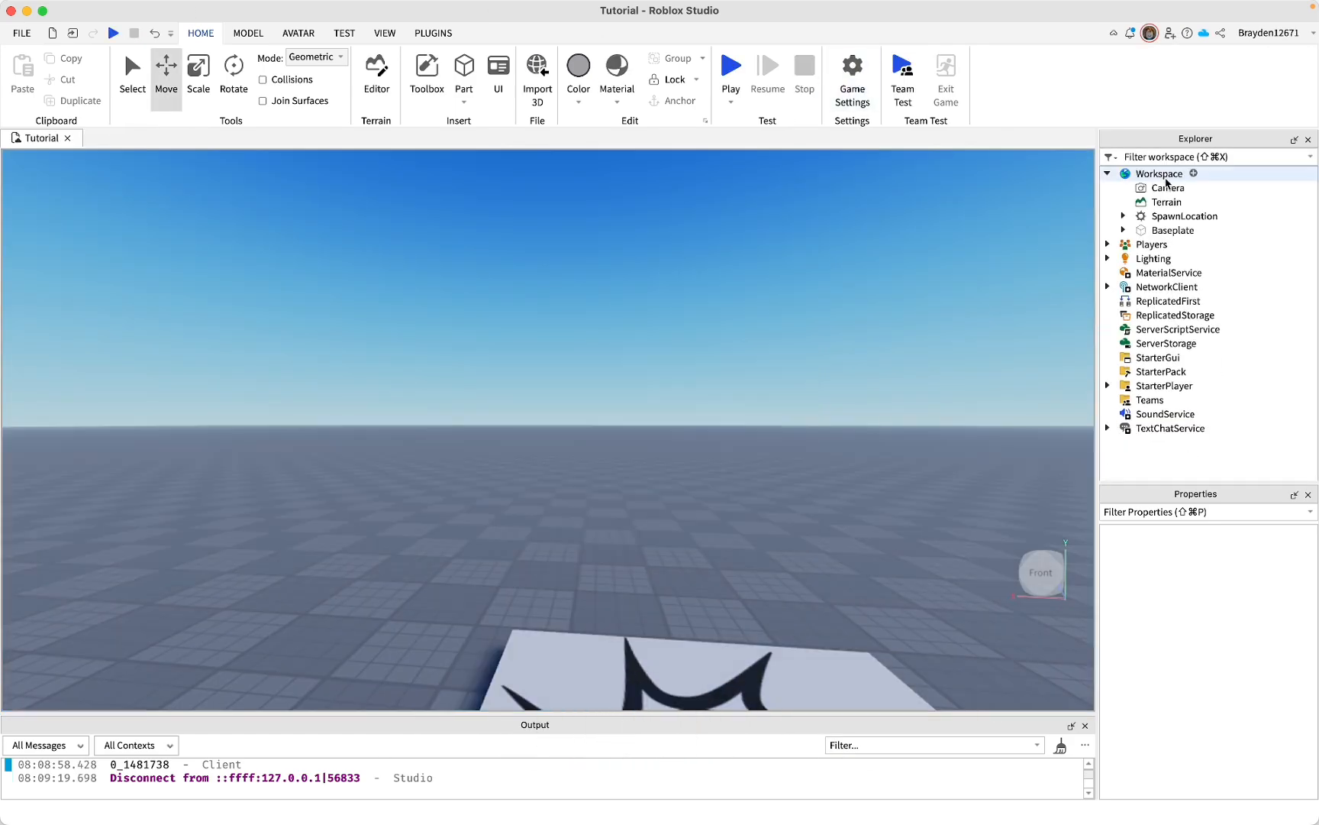
# Insert a new block Part into the Workspace from the Home ribbon
pyautogui.click(1159, 174)
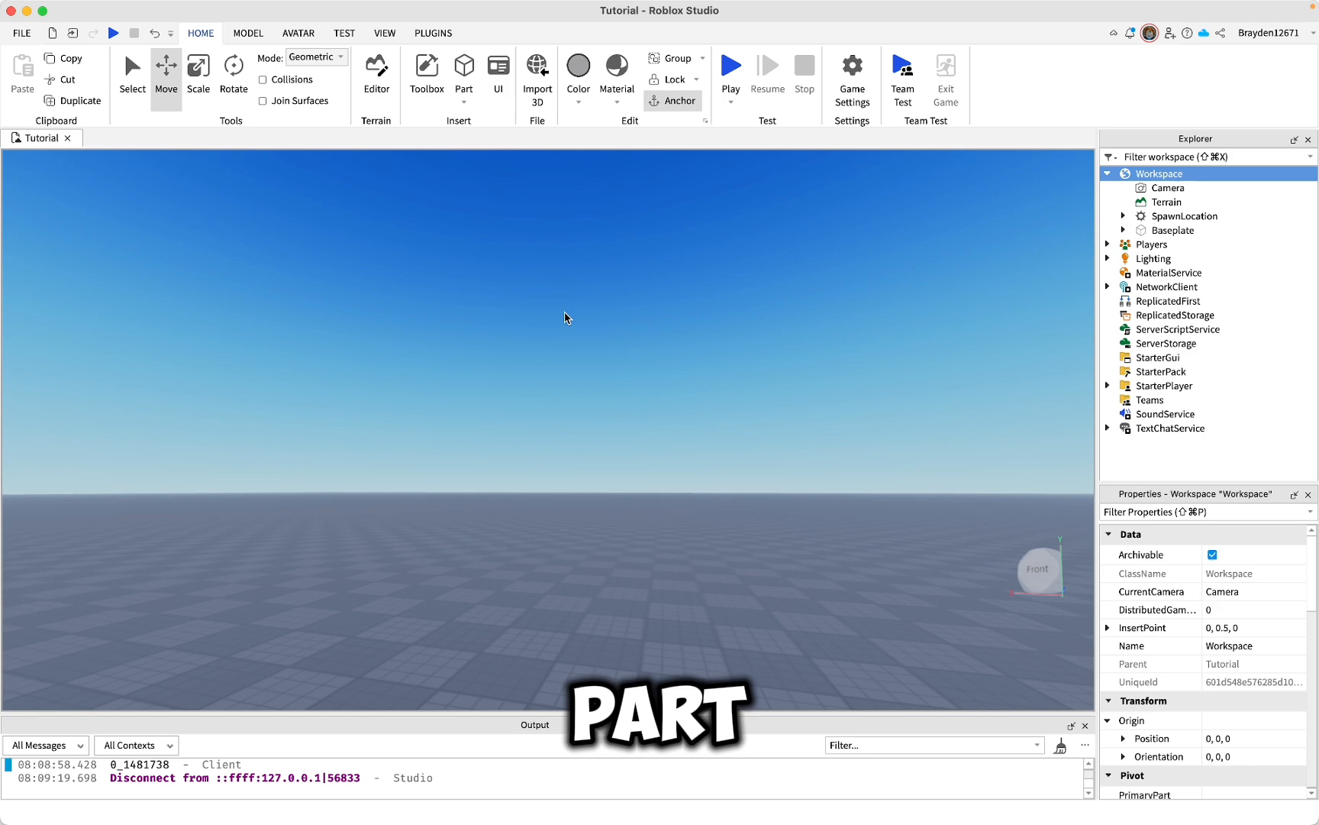
pyautogui.click(464, 76)
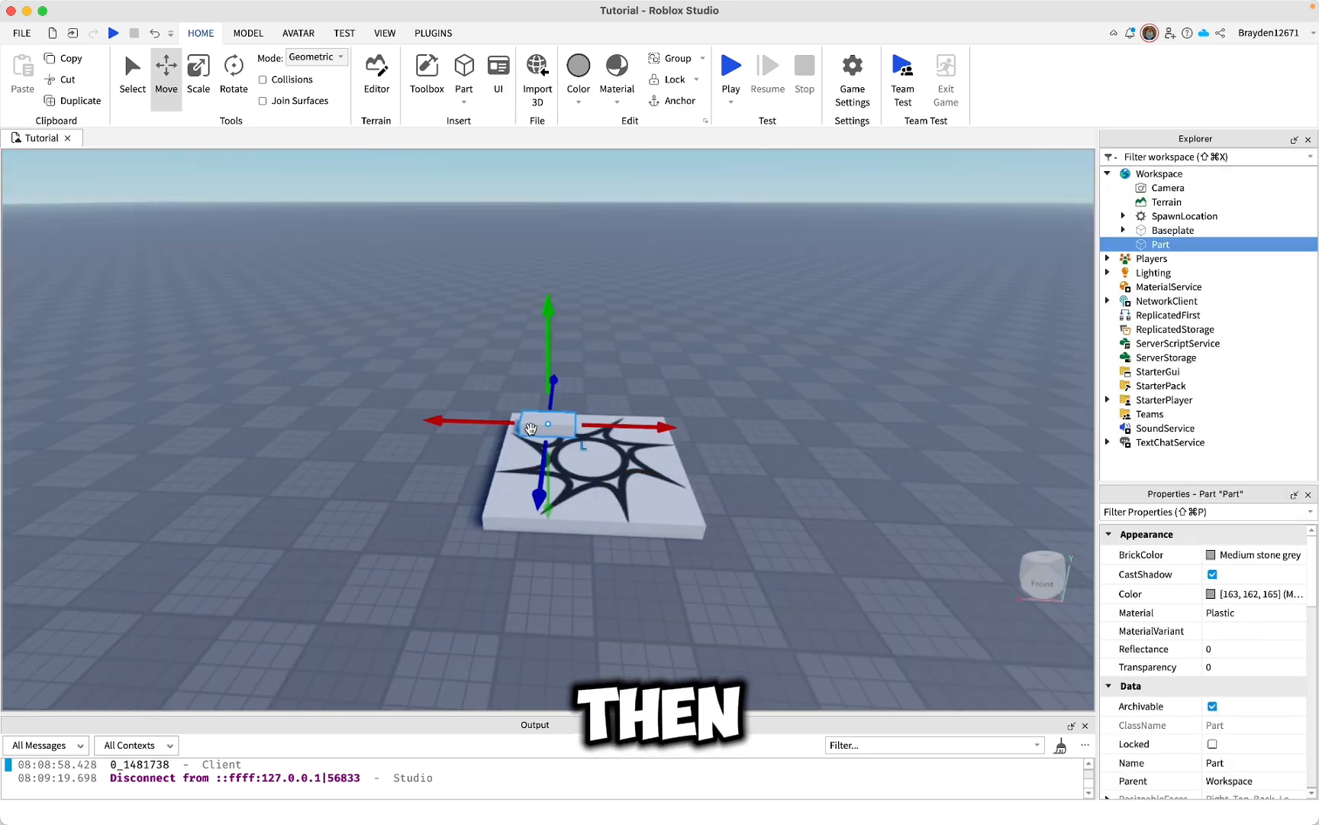
pyautogui.click(199, 70)
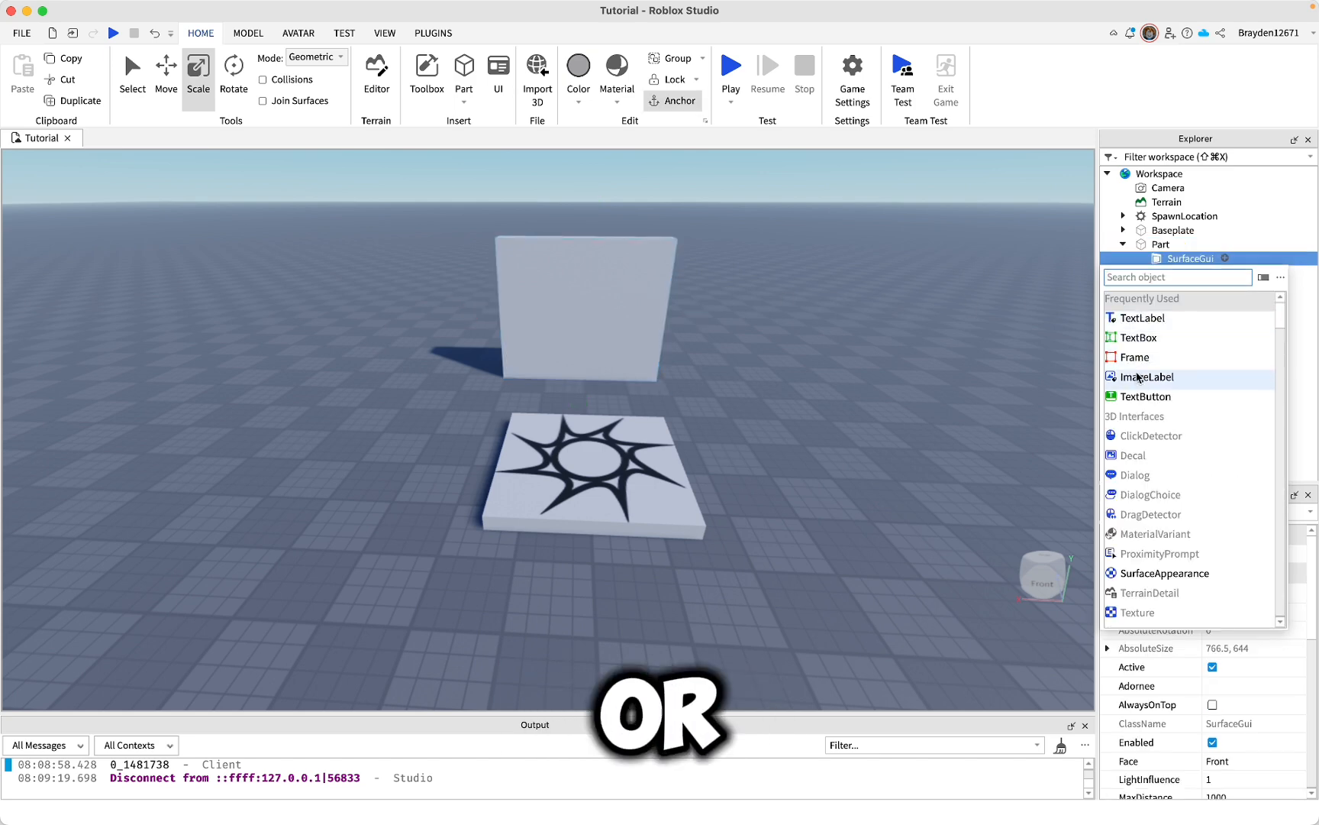
pyautogui.moveTo(1144, 317)
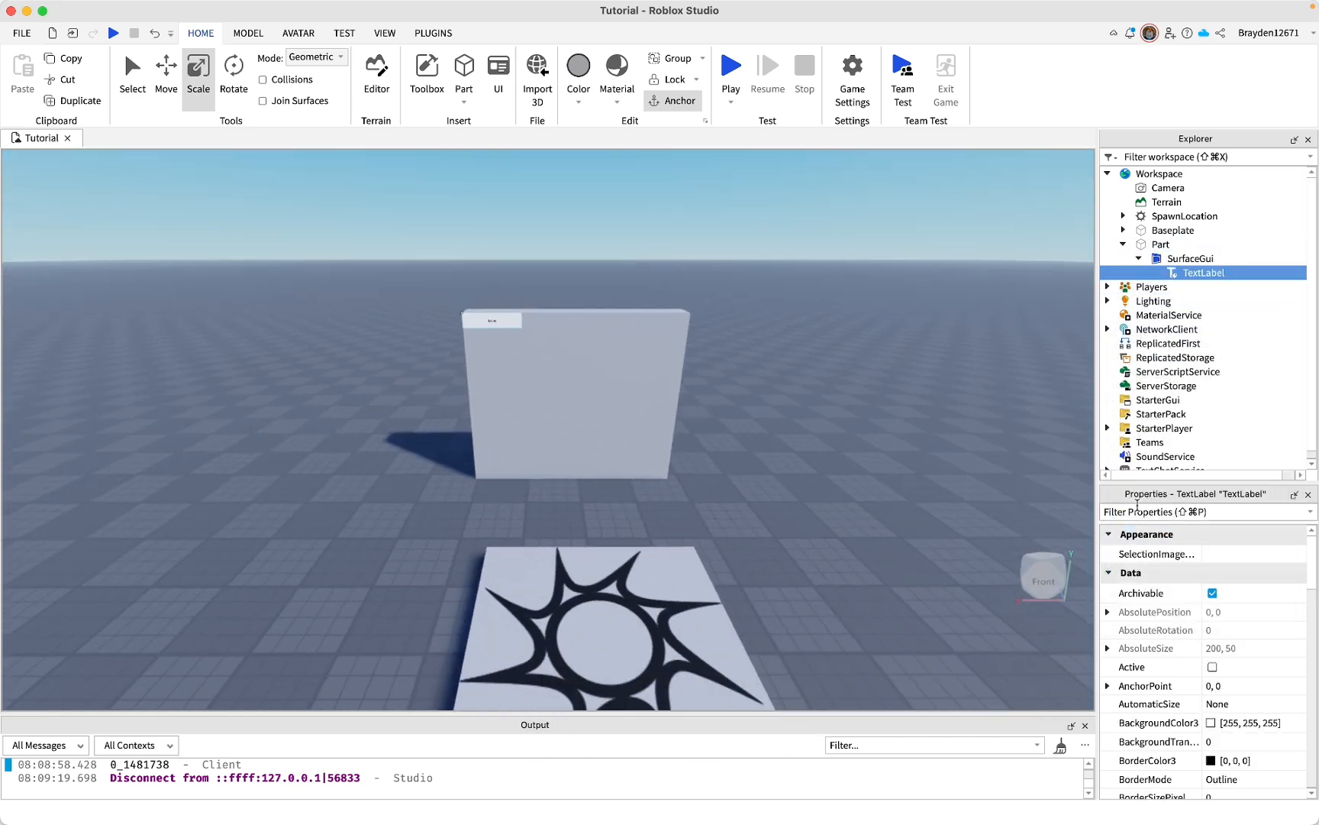
# Set the TextLabel Size to {1,0},{1,0} and enable TextScaled
pyautogui.write('size')
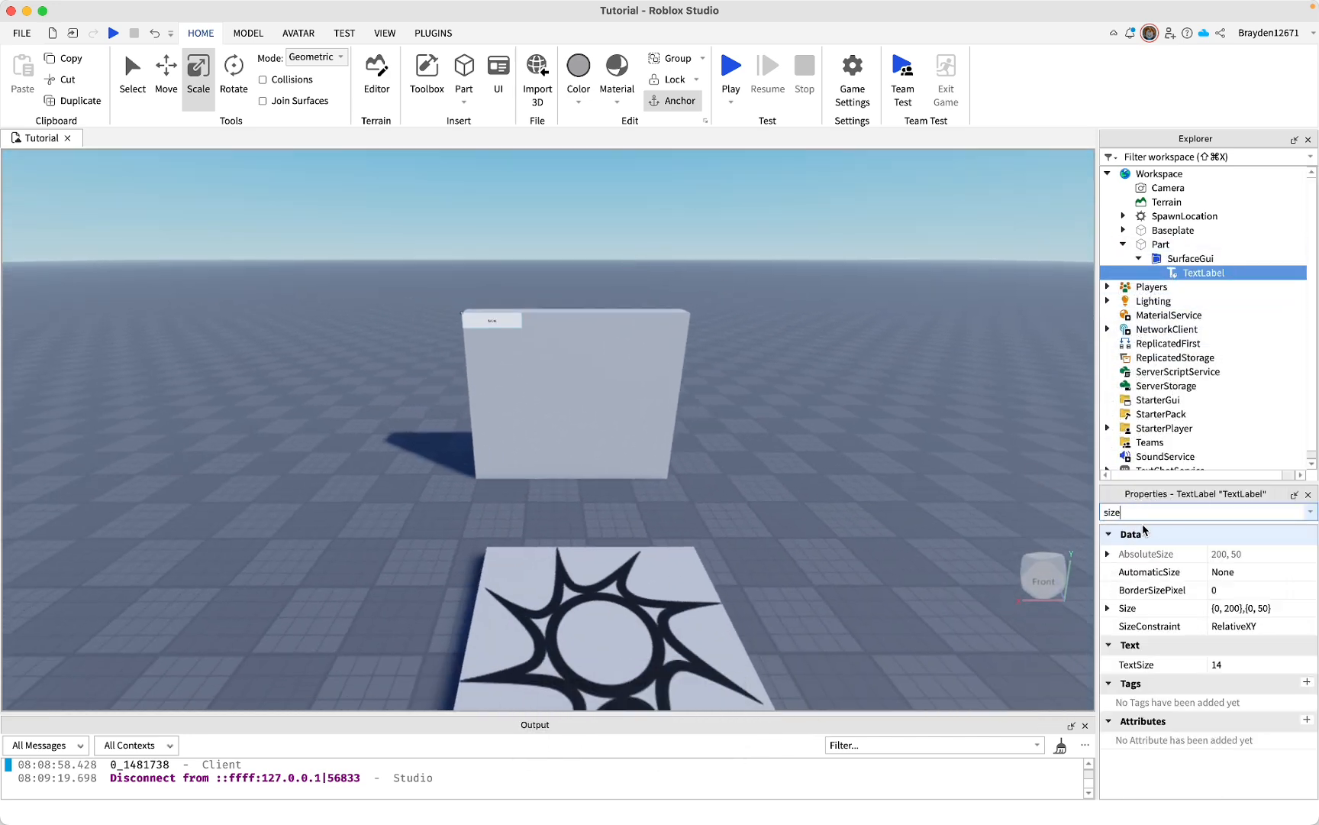
pyautogui.click(1254, 608)
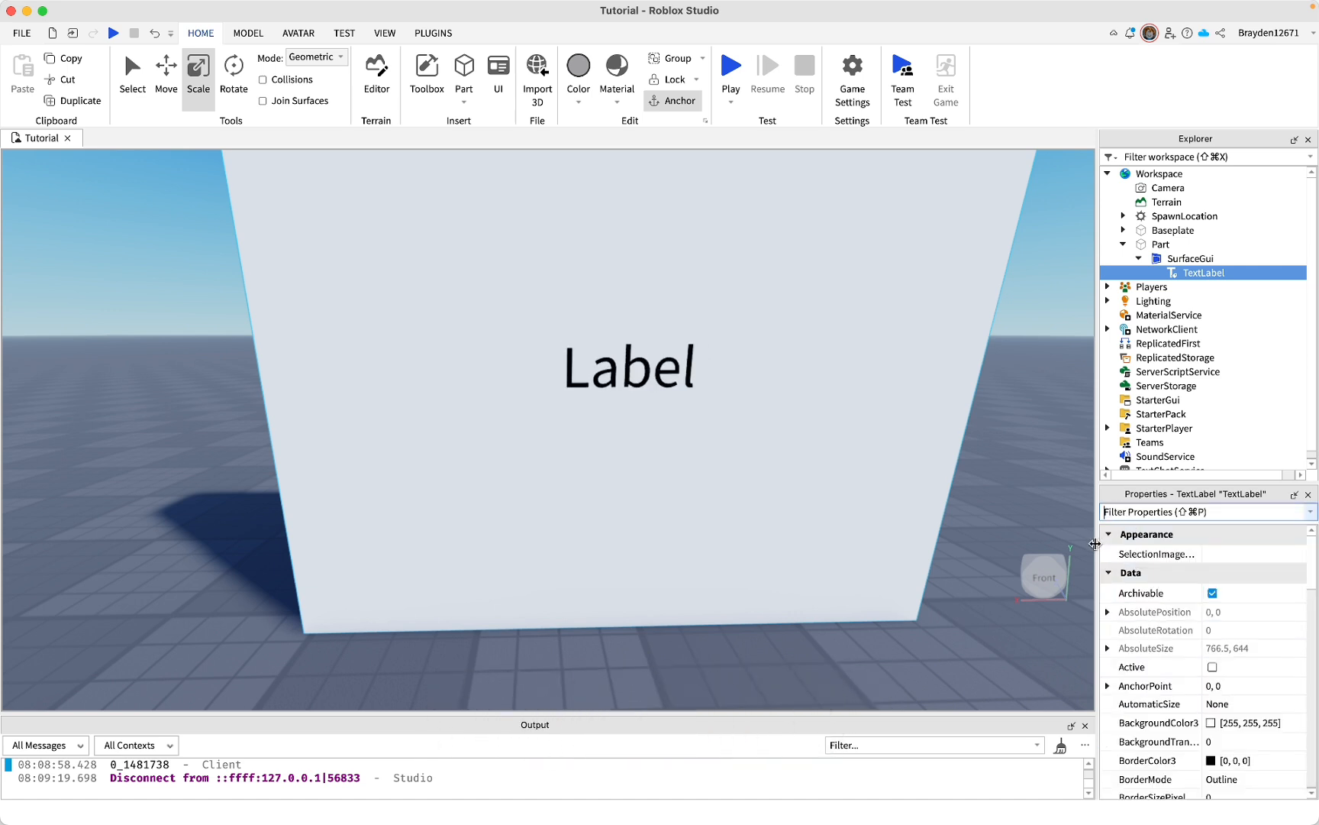
pyautogui.write('textsca')
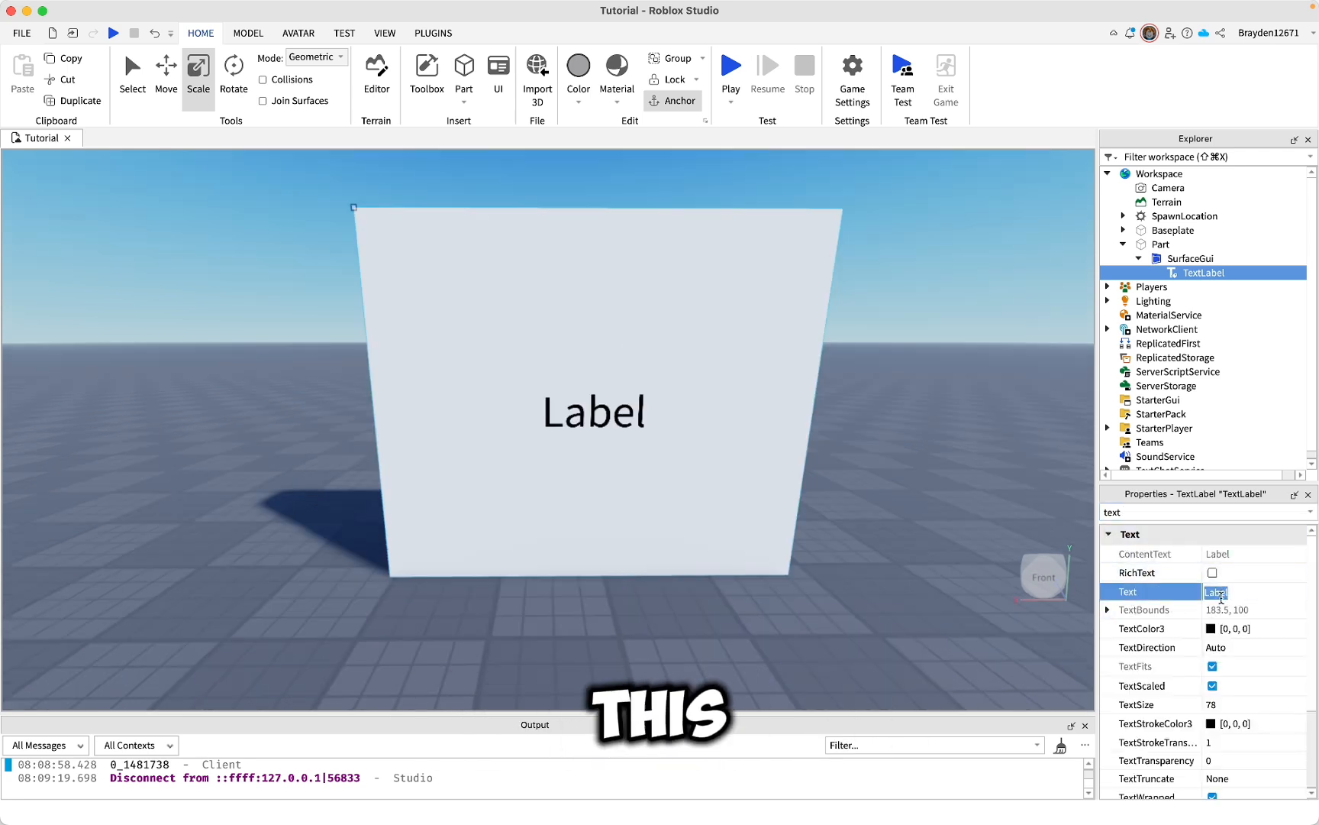
# Replace the label's Text value 'Label' with 'My Text'
pyautogui.write('My')
pyautogui.click(1210, 512)
pyautogui.write('back')
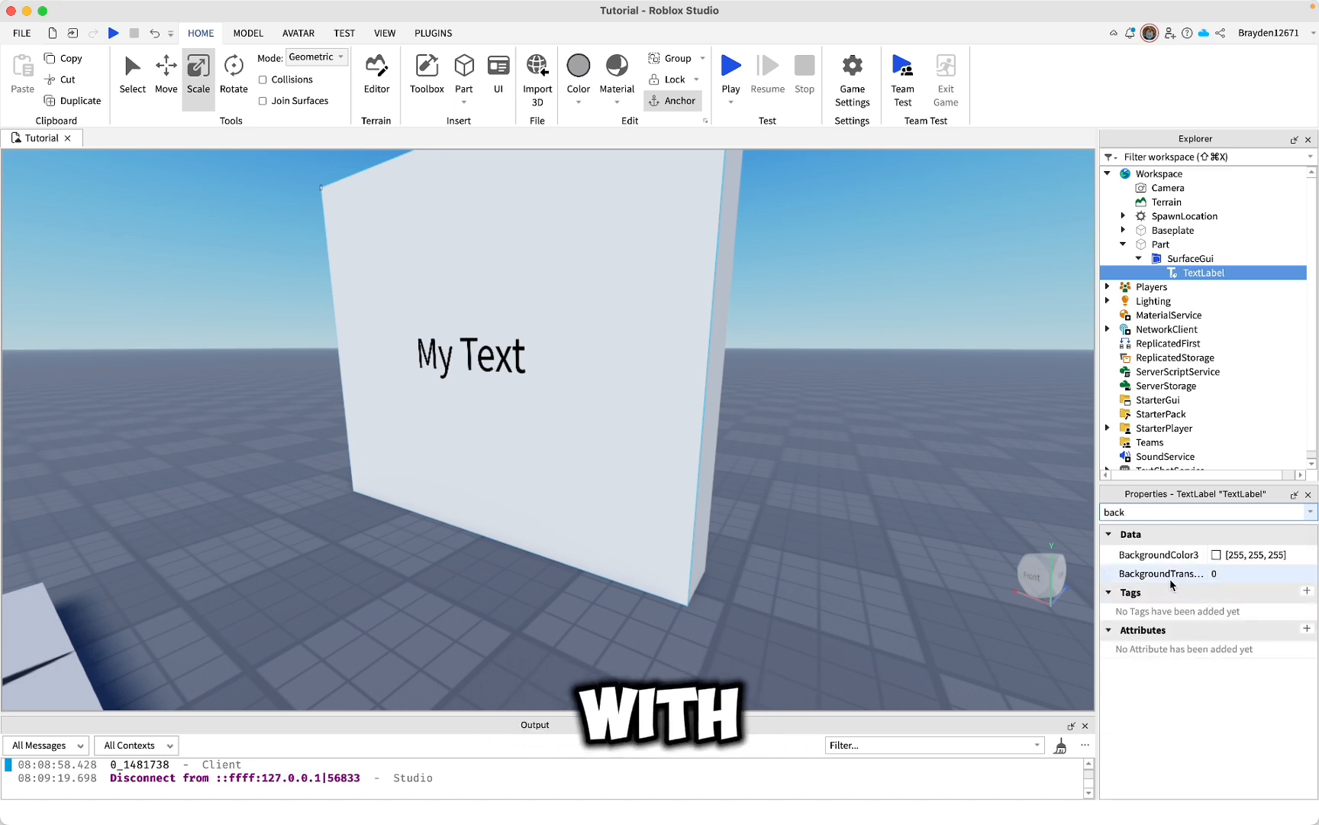
# Set BackgroundColor3 and BackgroundTransparency 1 so only the words show
pyautogui.click(1217, 554)
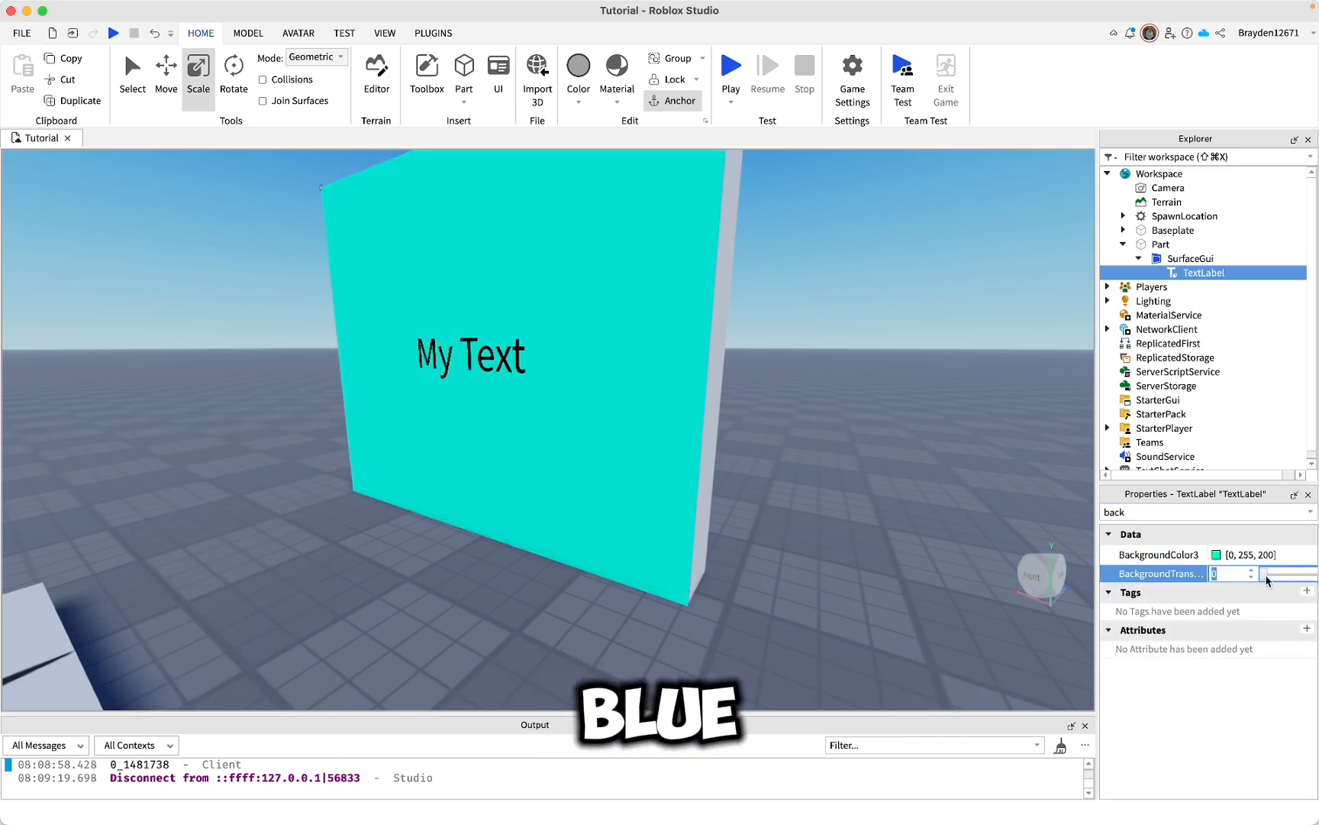
pyautogui.write('1')
pyautogui.click(1208, 511)
pyautogui.write('textco')
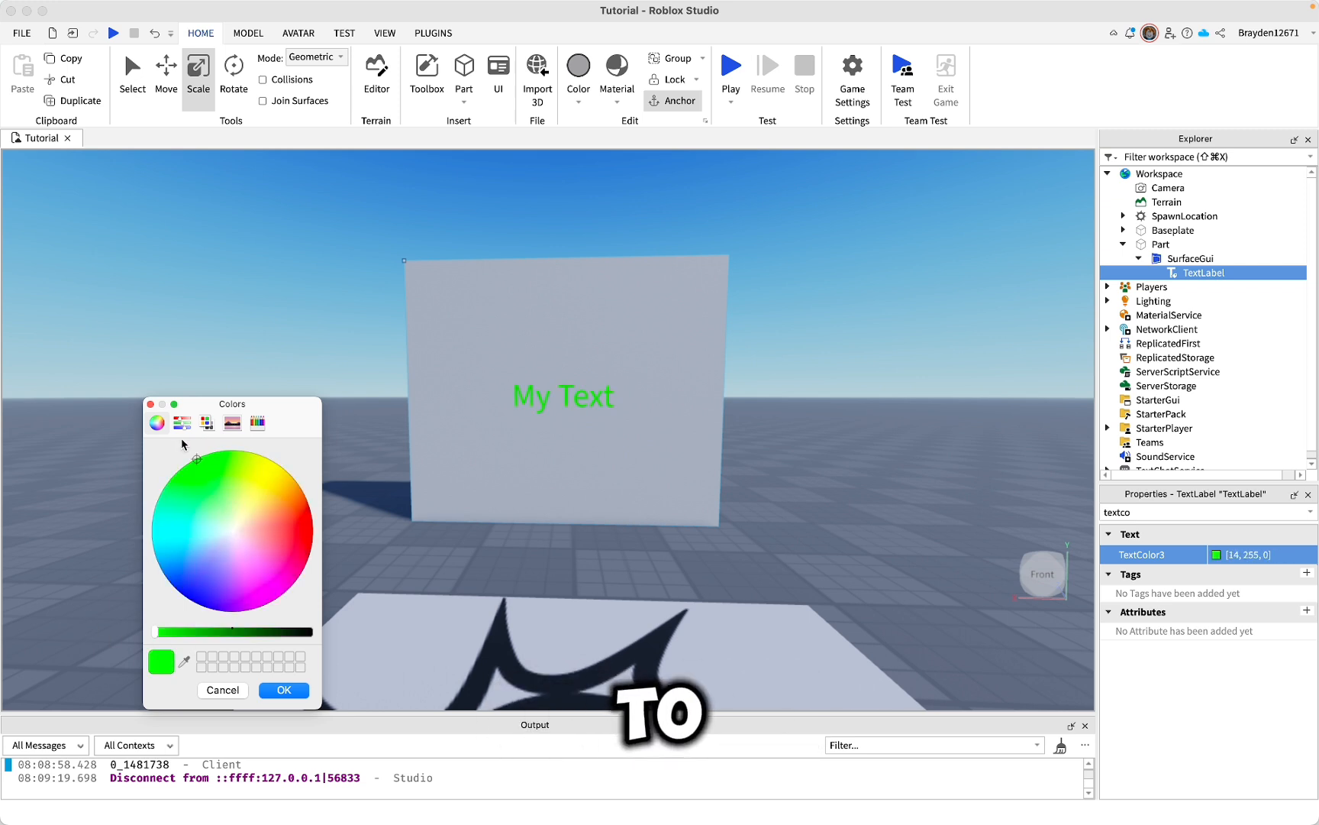
# Make 'My Text' cyan via TextColor3 and set FontFace Weight to Bold
pyautogui.click(284, 689)
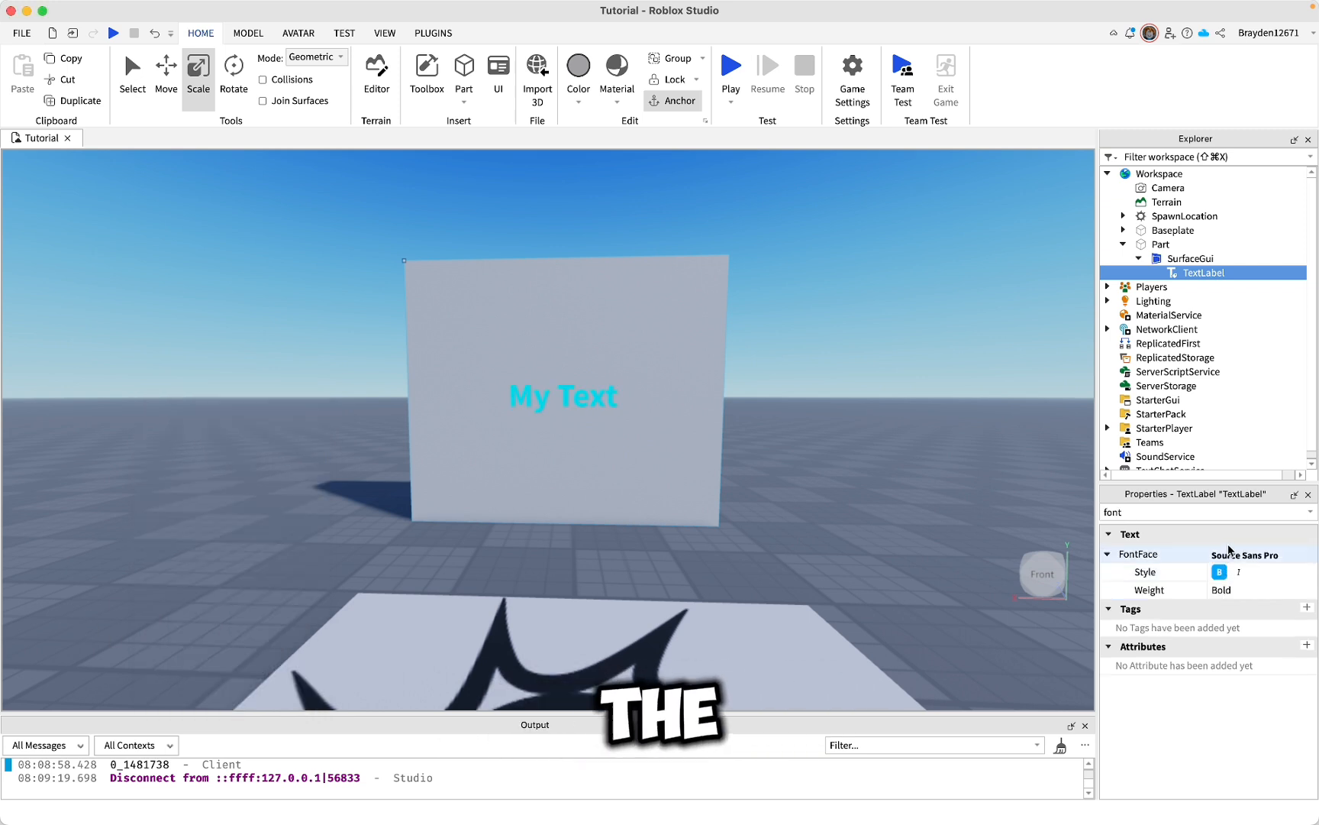
pyautogui.click(1259, 554)
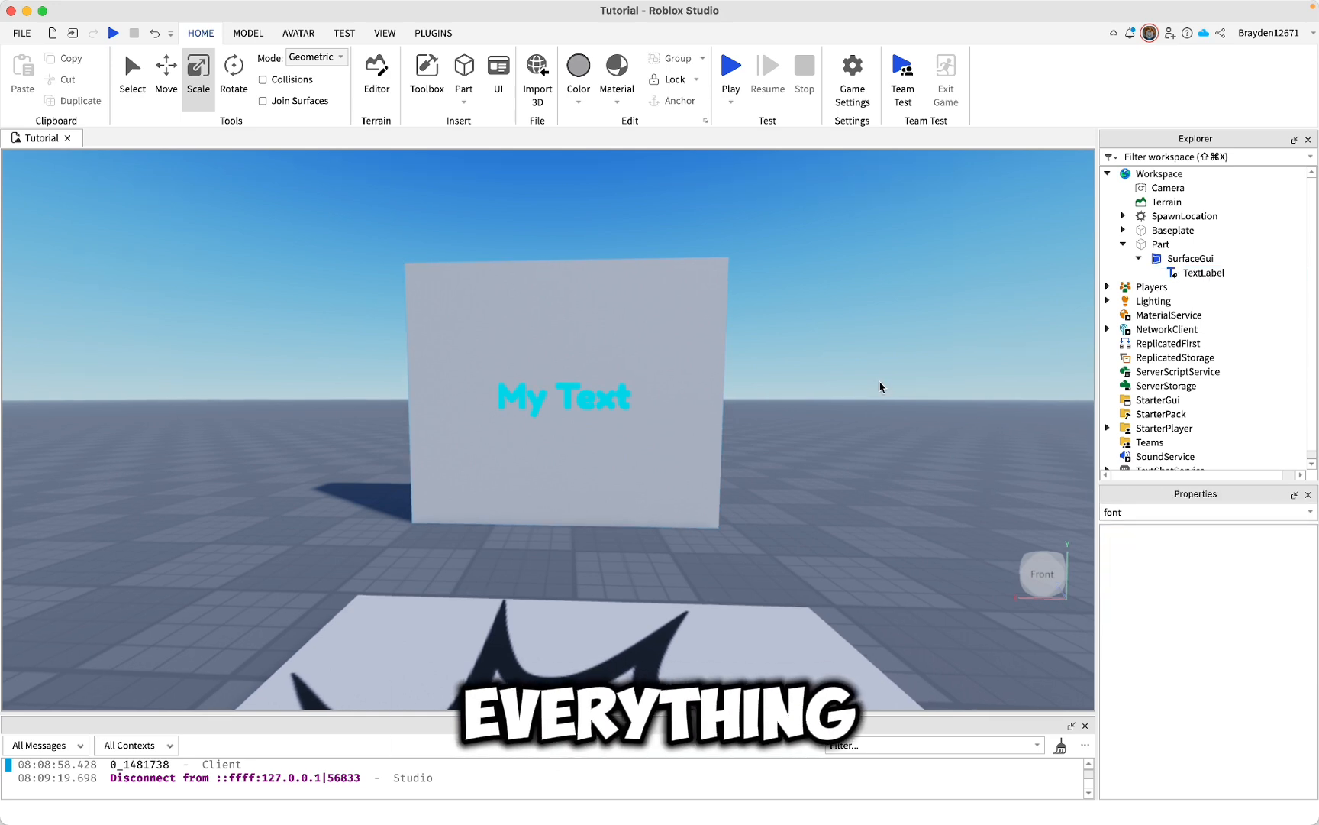
# Start a Play test to view the labelled wall in-game
pyautogui.click(728, 65)
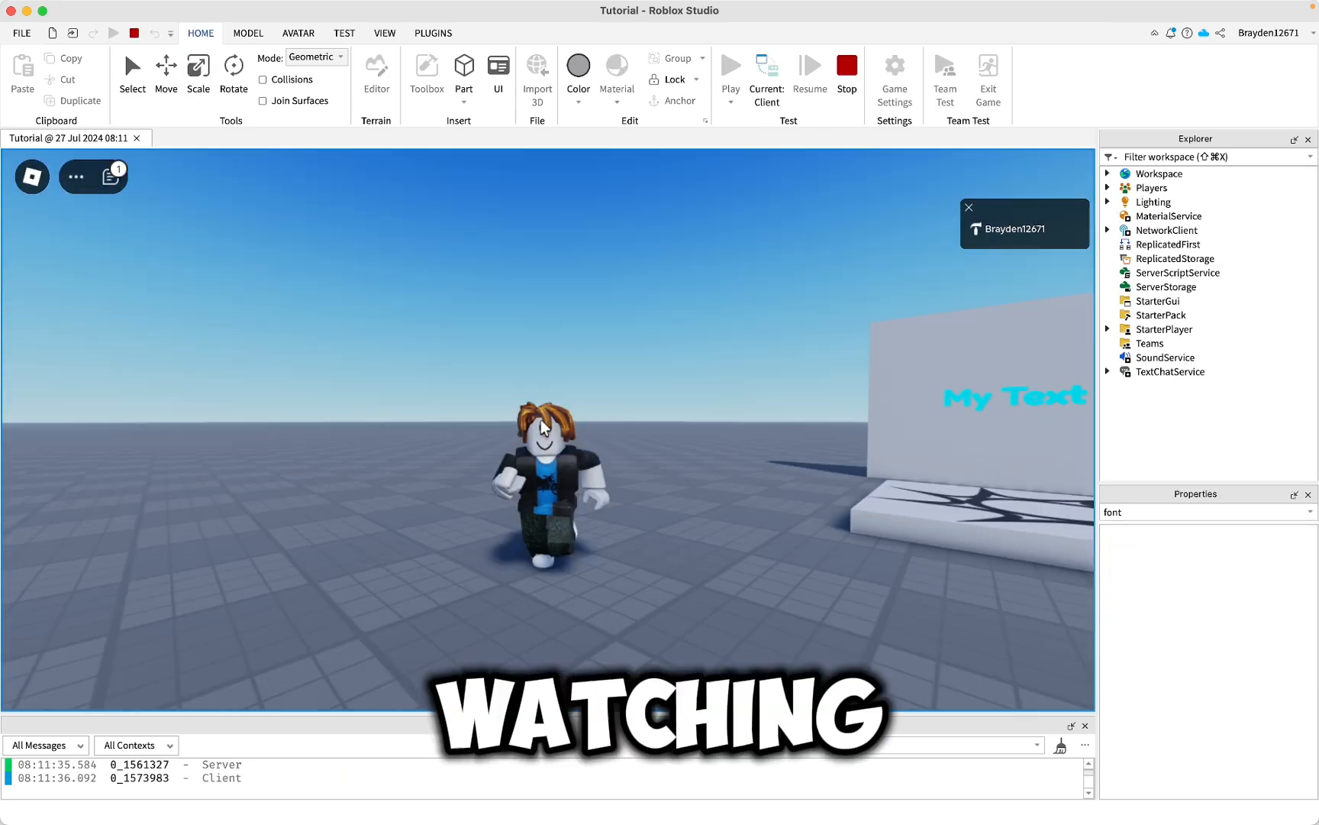